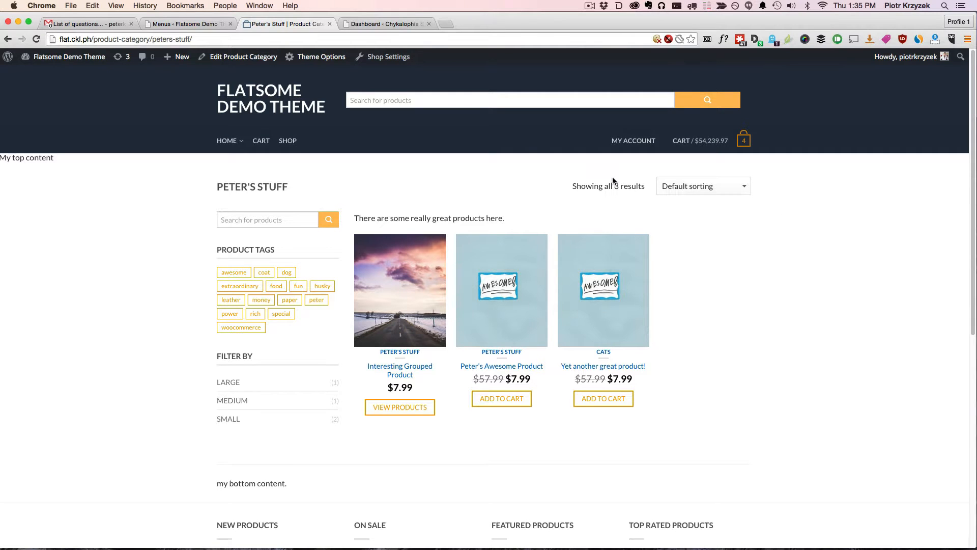
{"action": "mouse_move", "coordinate": [633, 140]}
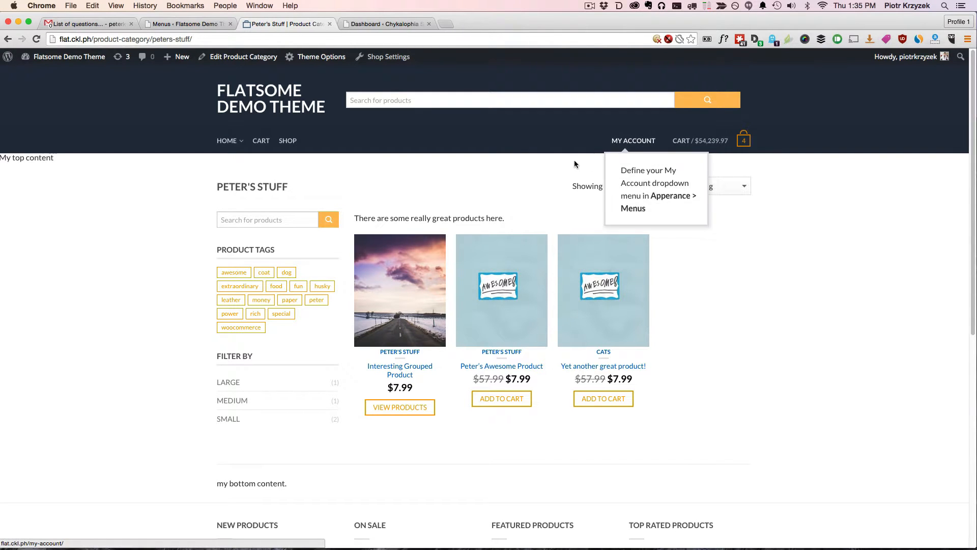
{"action": "mouse_move", "coordinate": [575, 164]}
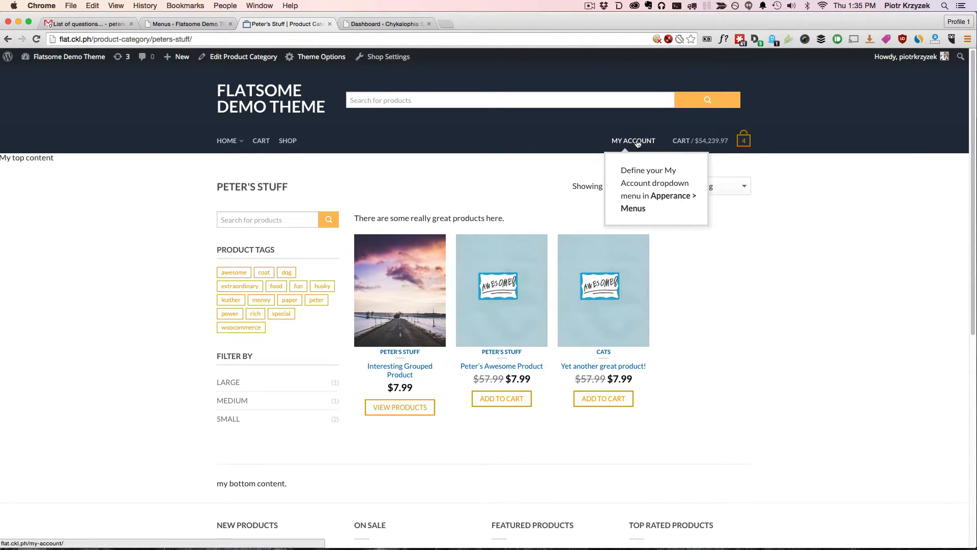
Step: Review Amazon's Your Account page and account dropdown, then return to the Peter's Stuff storefront
{"action": "left_click_drag", "start_coordinate": [621, 170], "coordinate": [672, 195]}
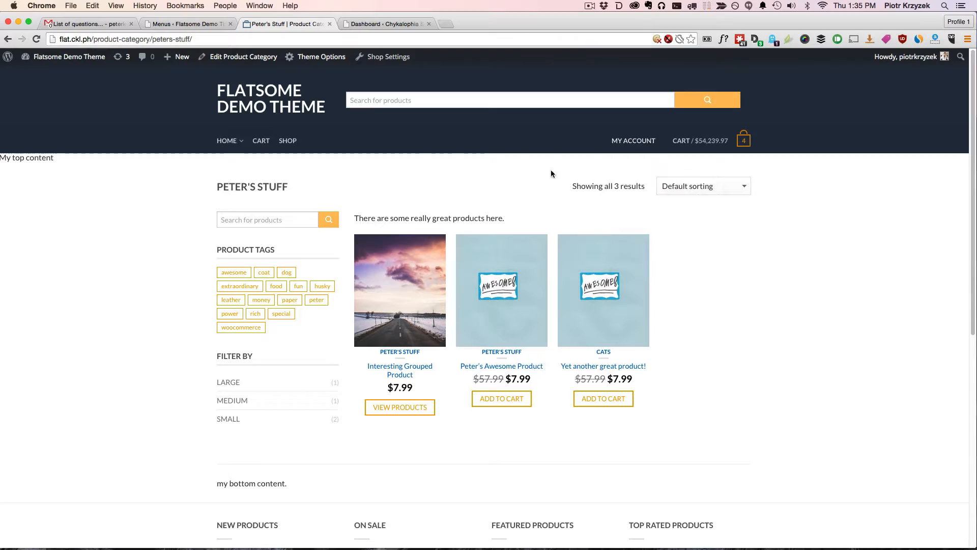
{"action": "mouse_move", "coordinate": [633, 145]}
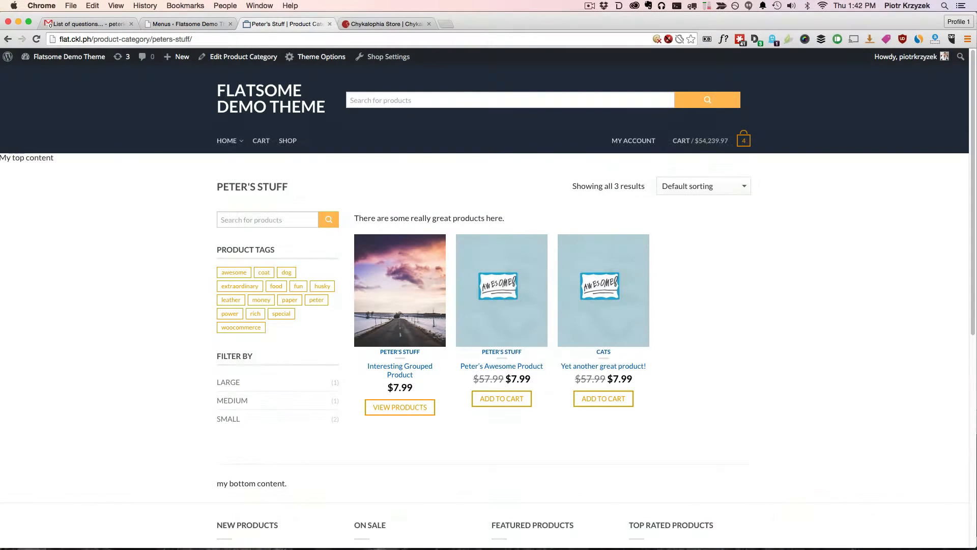
{"action": "mouse_move", "coordinate": [831, 251]}
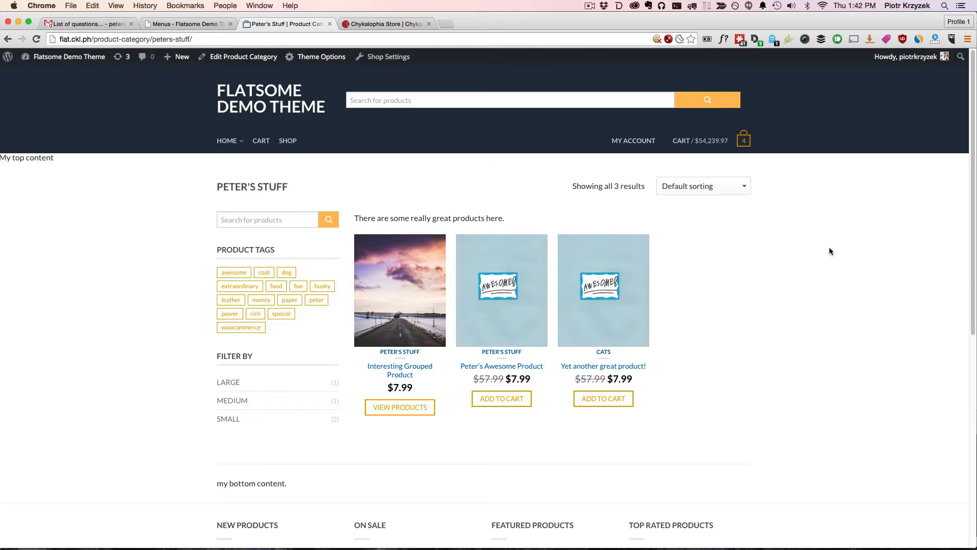
{"action": "mouse_move", "coordinate": [772, 258]}
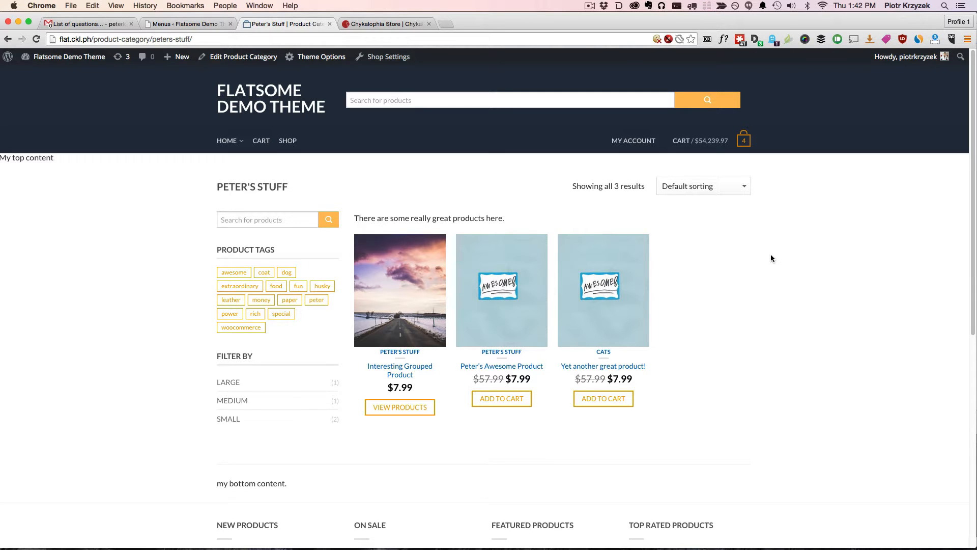
{"action": "mouse_move", "coordinate": [381, 29]}
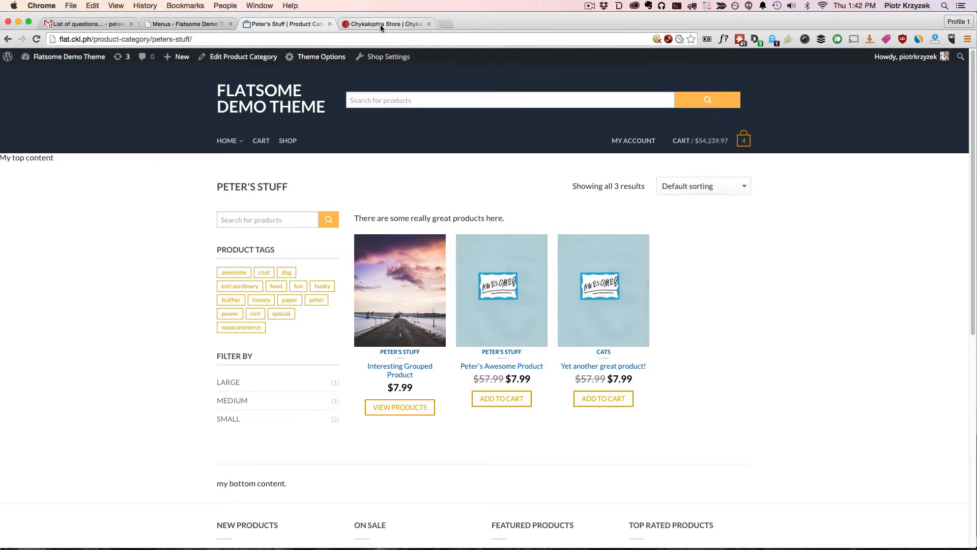
{"action": "left_click", "coordinate": [382, 24]}
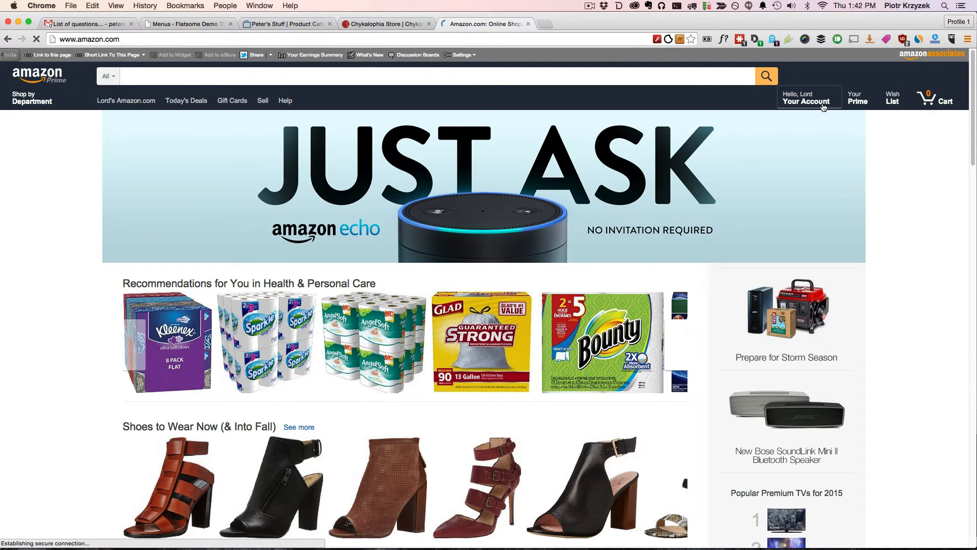
{"action": "left_click", "coordinate": [808, 101]}
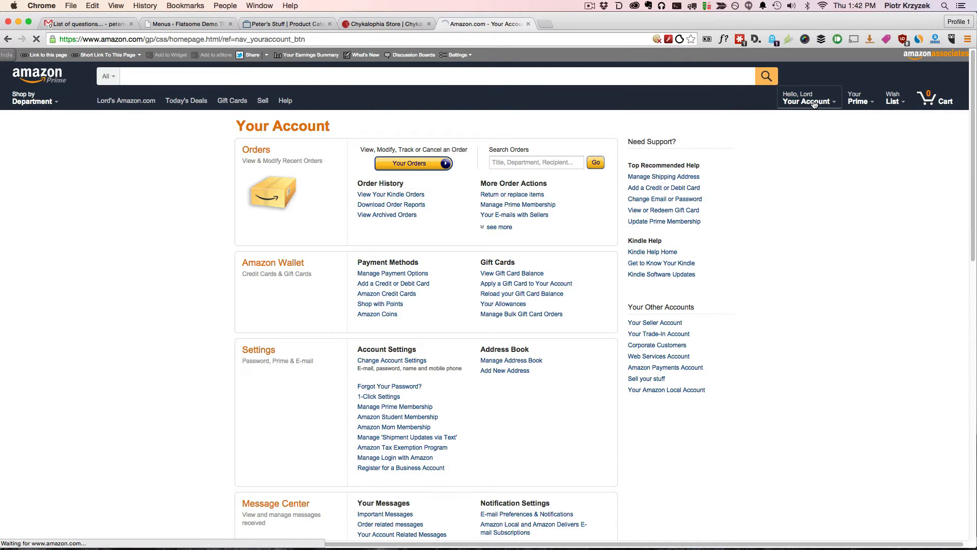
{"action": "left_click", "coordinate": [806, 101]}
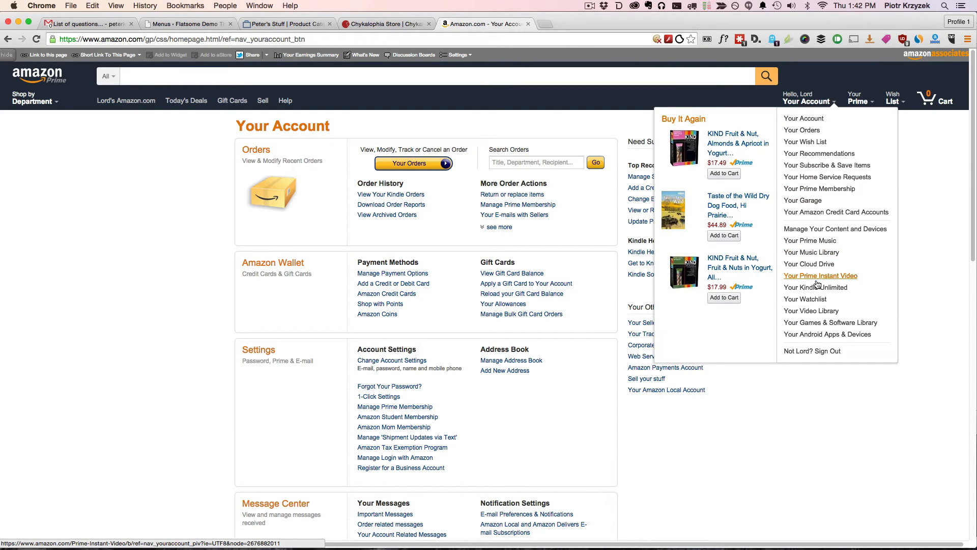
{"action": "left_click", "coordinate": [281, 24]}
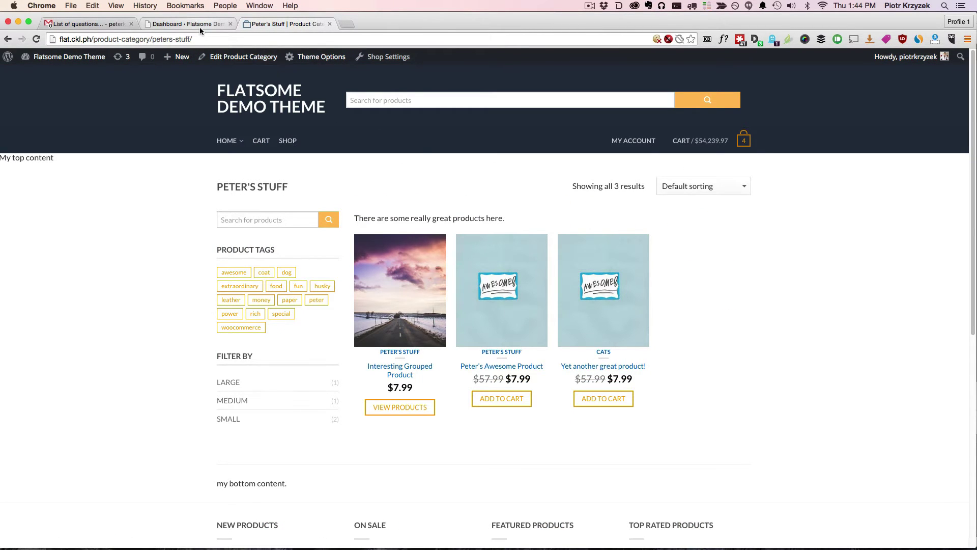
Step: From the Dashboard, open Appearance > Menus and browse the existing menus list
{"action": "left_click", "coordinate": [187, 24]}
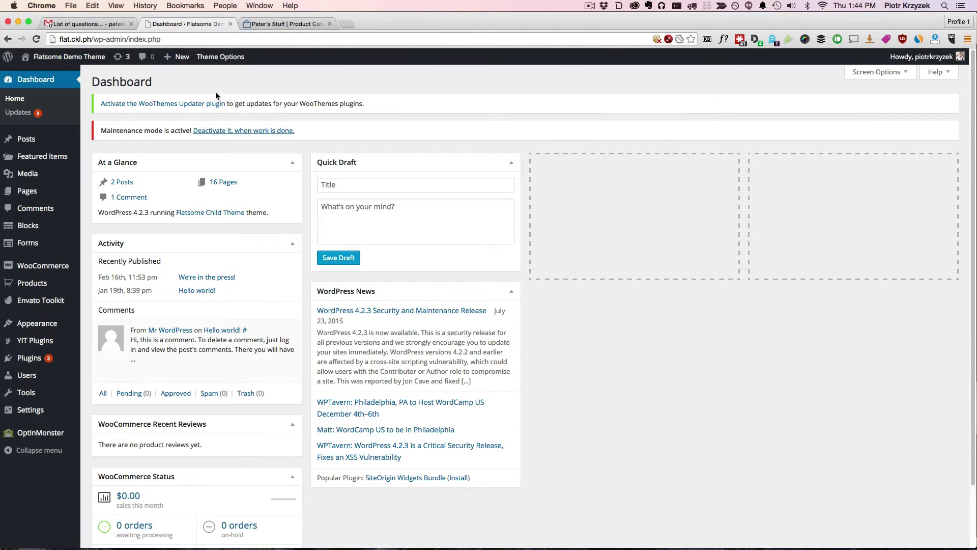
{"action": "mouse_move", "coordinate": [43, 274]}
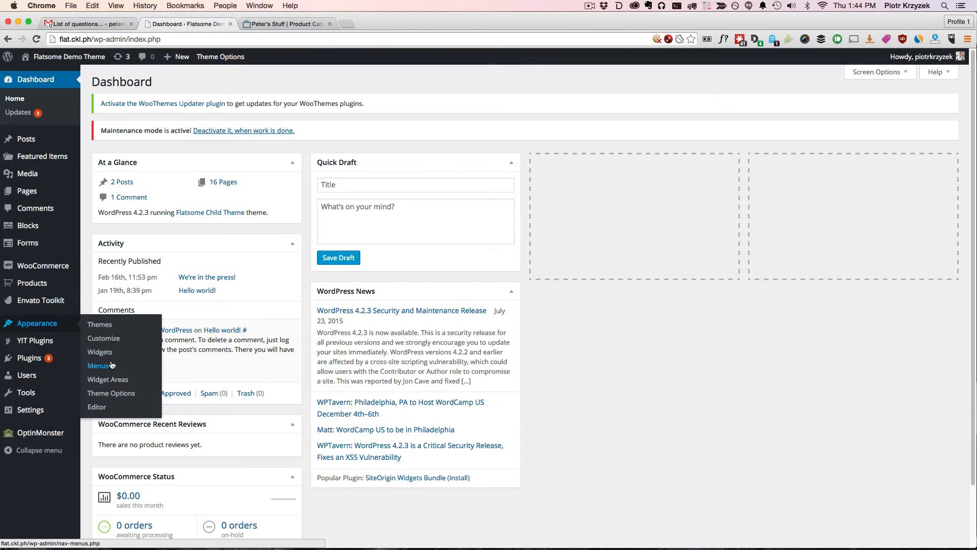
{"action": "left_click", "coordinate": [99, 365]}
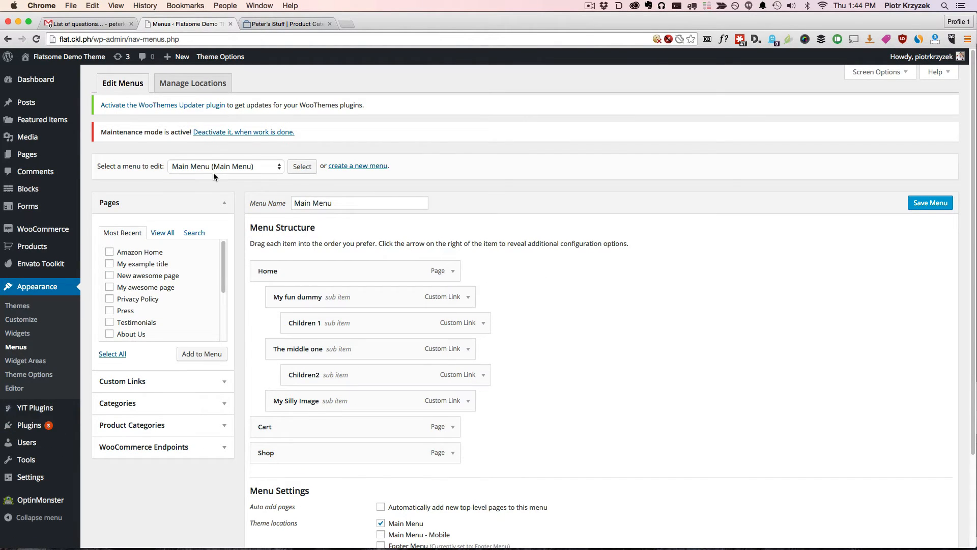
{"action": "left_click", "coordinate": [225, 166]}
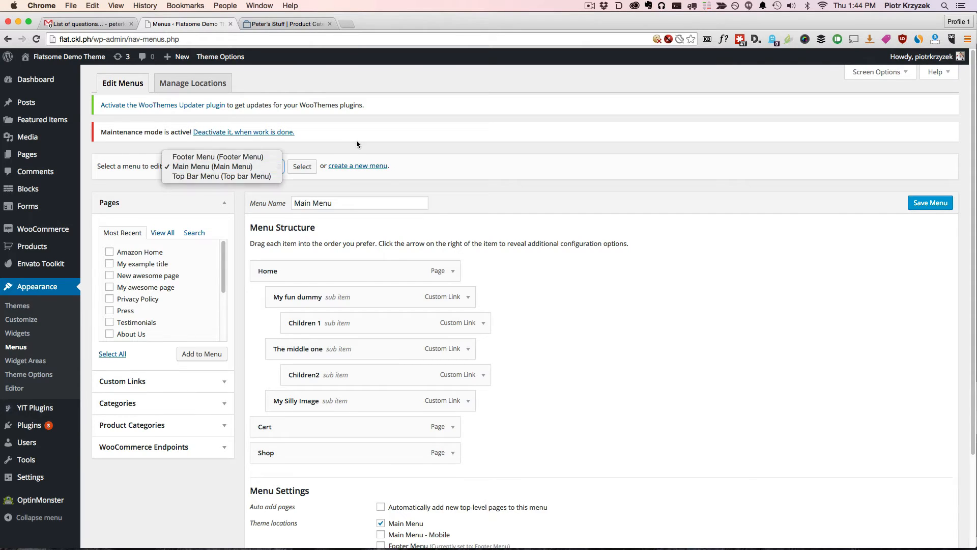
{"action": "left_click", "coordinate": [357, 166]}
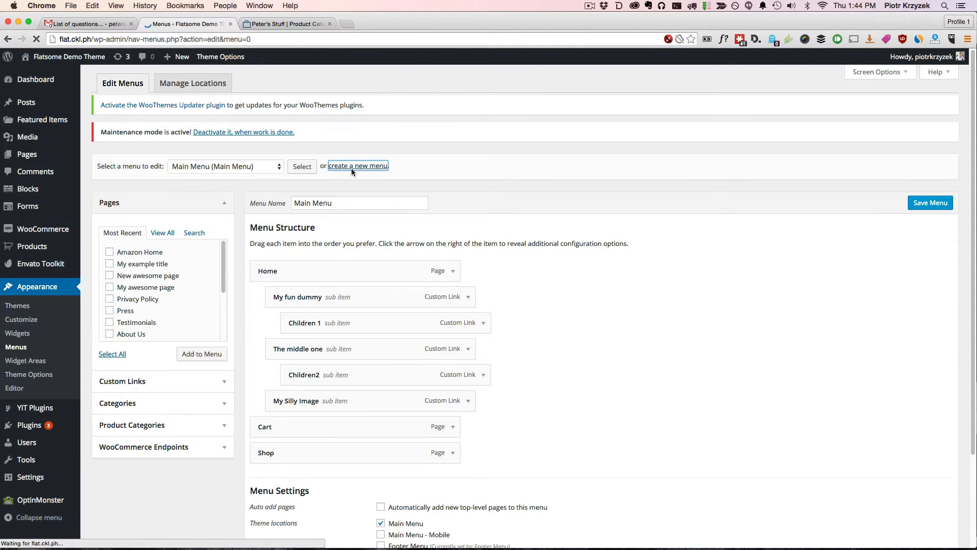
Step: Start a new menu and give it the name 'My Account'
{"action": "left_click", "coordinate": [357, 165]}
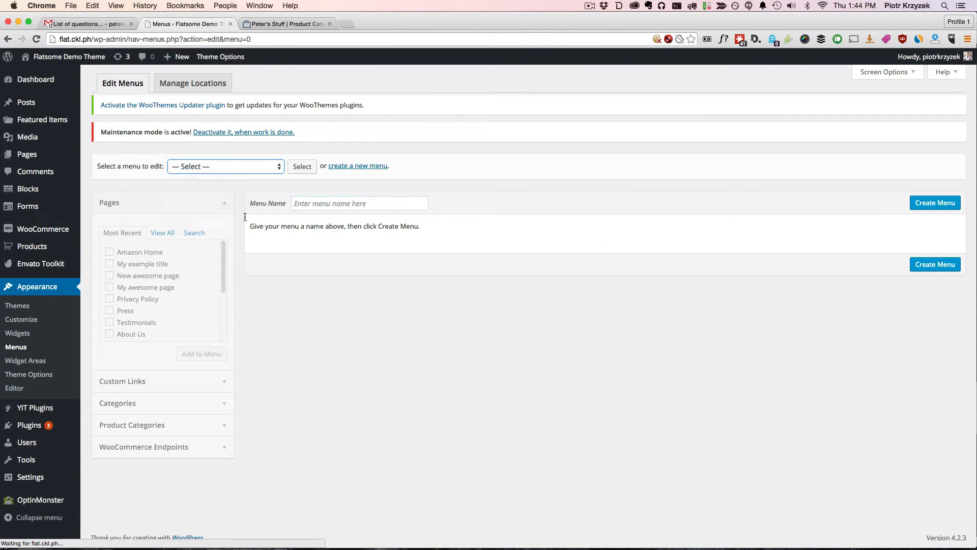
{"action": "left_click", "coordinate": [359, 203]}
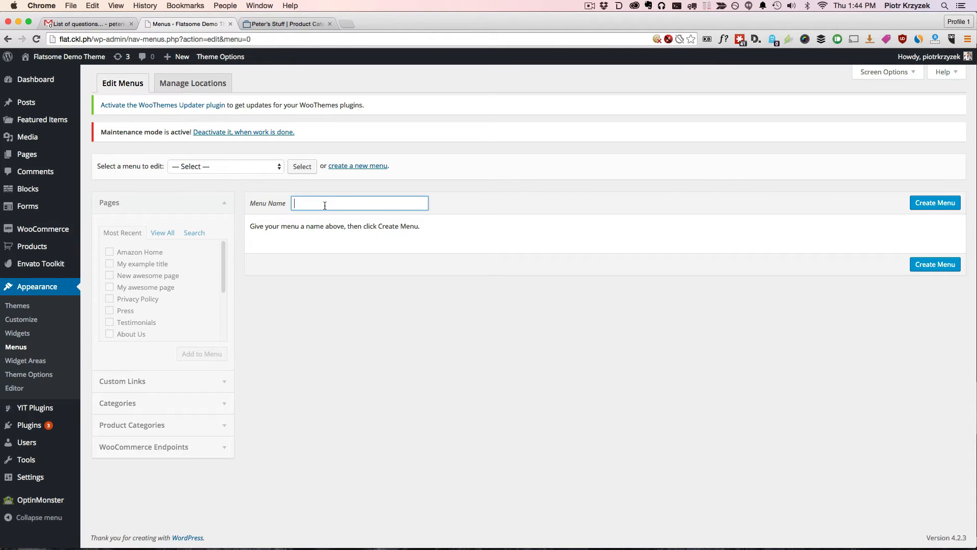
{"action": "type", "text": "My Ac"}
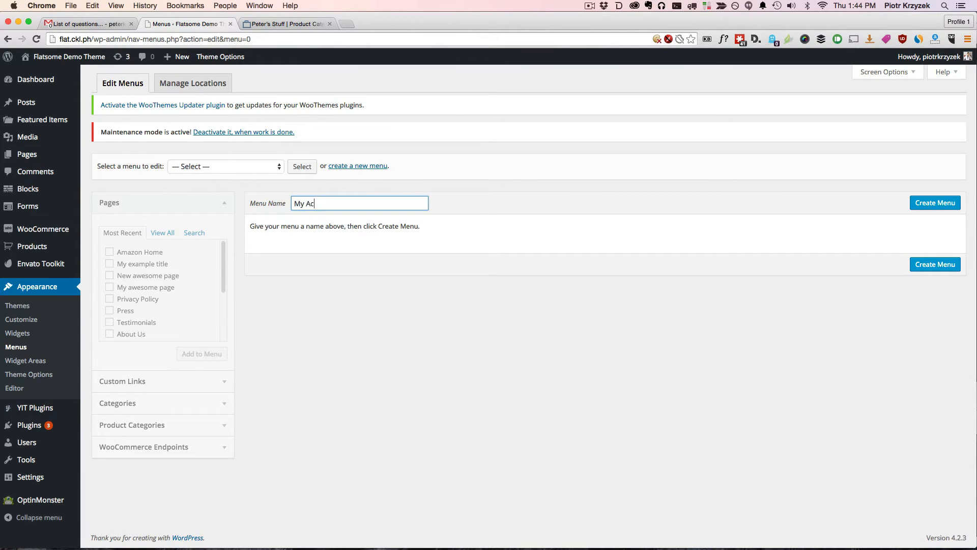
{"action": "type", "text": "count"}
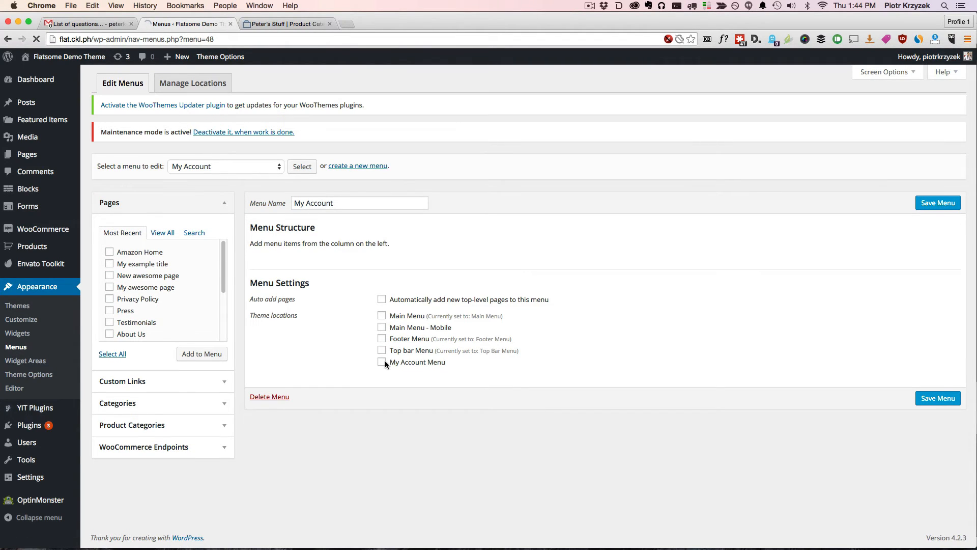
Step: Assign the menu to the My Account Menu location, add three pages, and save
{"action": "left_click", "coordinate": [381, 362]}
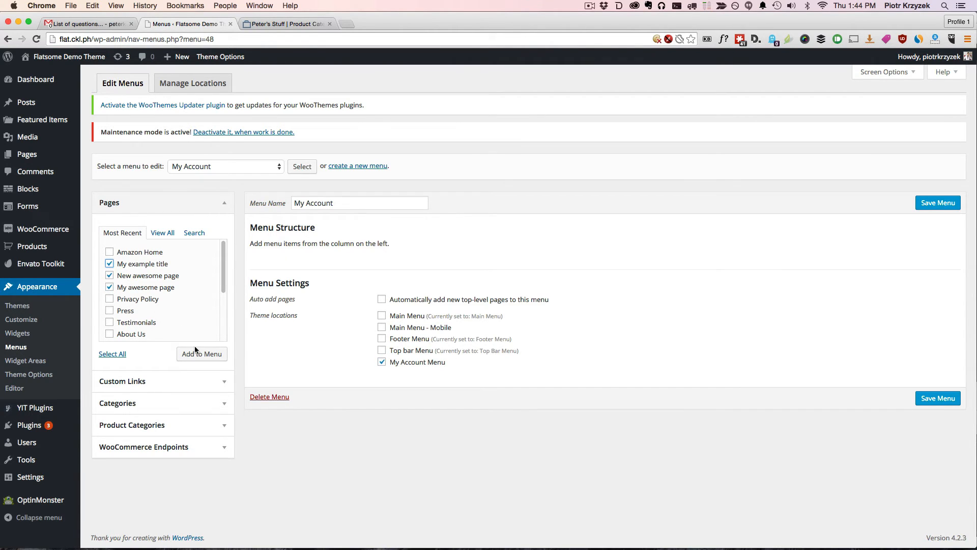
{"action": "left_click", "coordinate": [201, 354]}
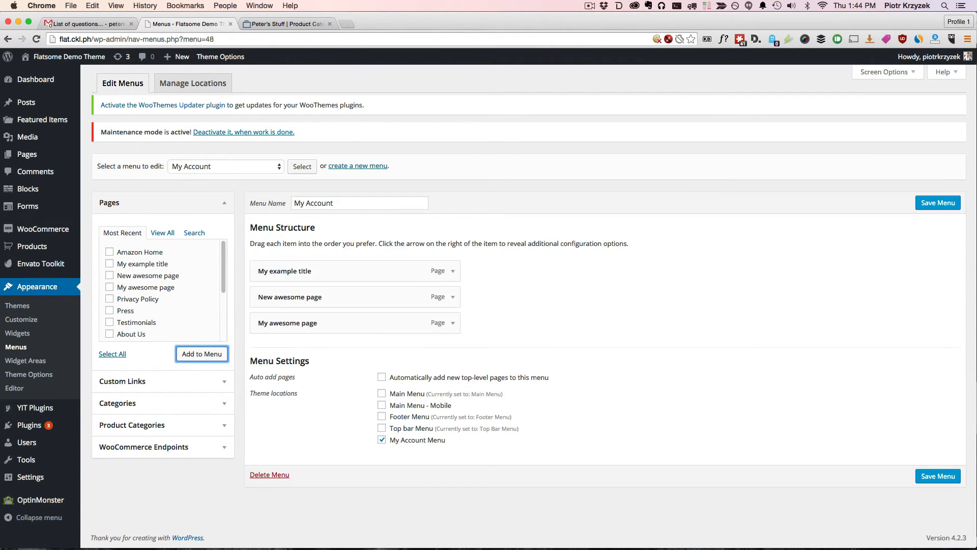
{"action": "left_click", "coordinate": [291, 23]}
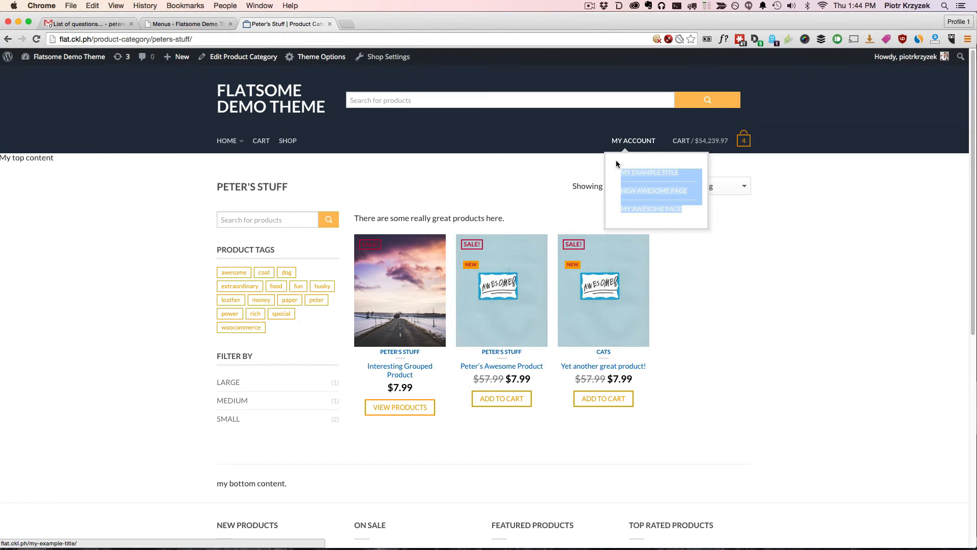
{"action": "mouse_move", "coordinate": [702, 218]}
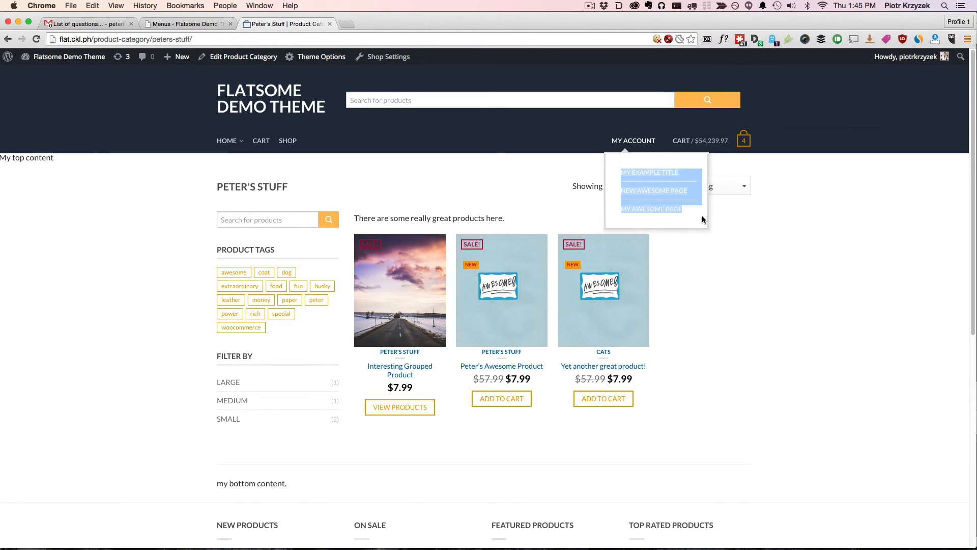
{"action": "mouse_move", "coordinate": [651, 224]}
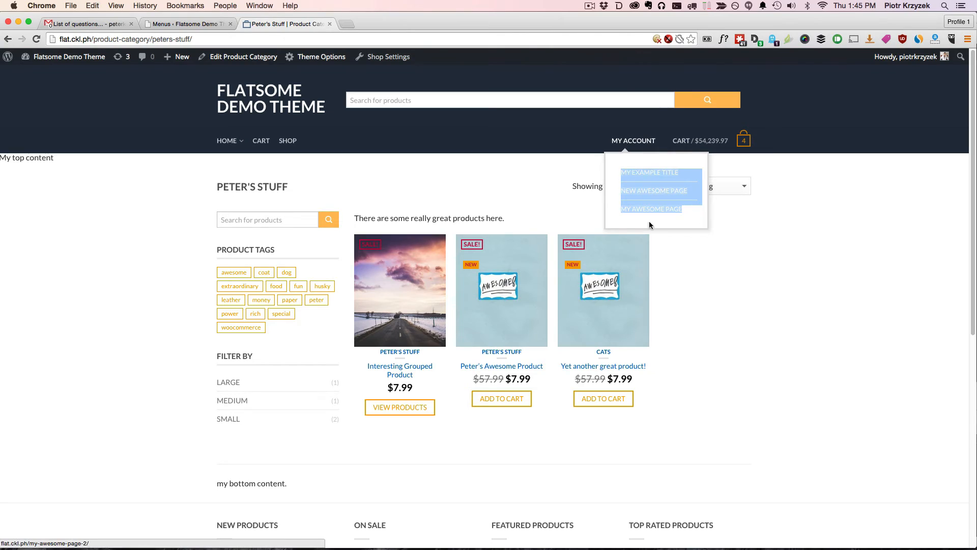
{"action": "mouse_move", "coordinate": [633, 147]}
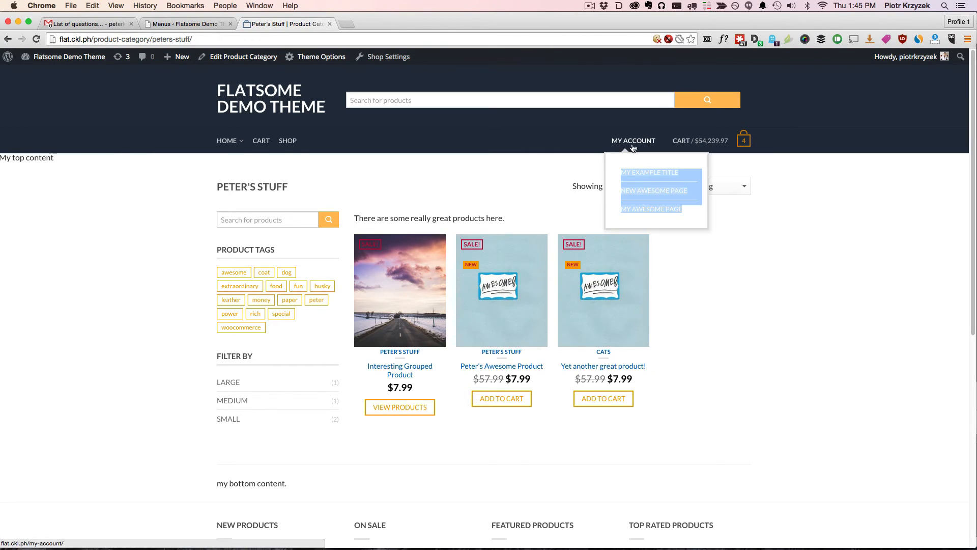